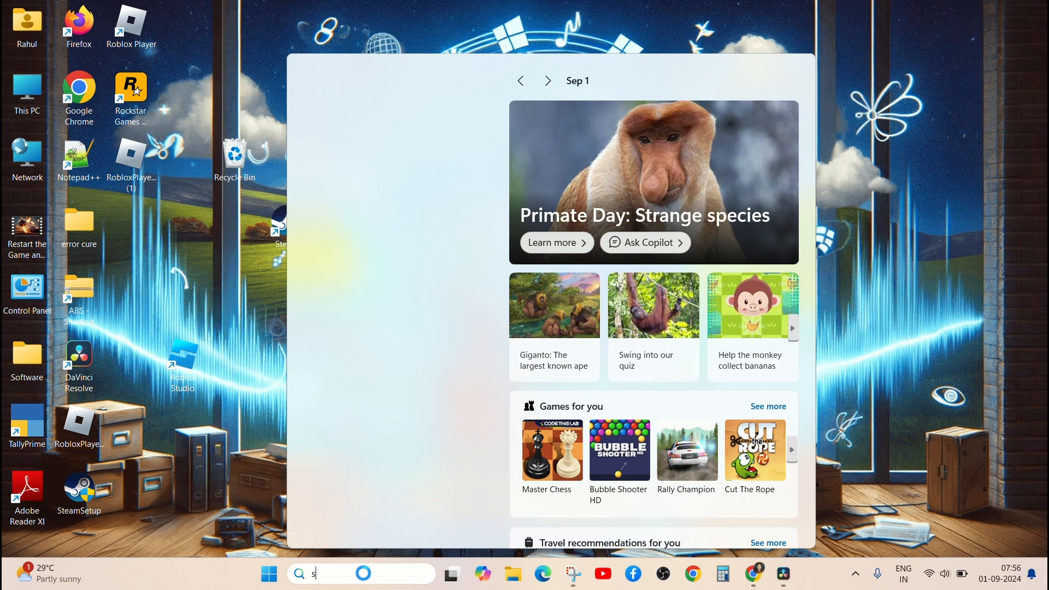
Search the taskbar for Settings and bring up the Windows Settings app
type("ee")
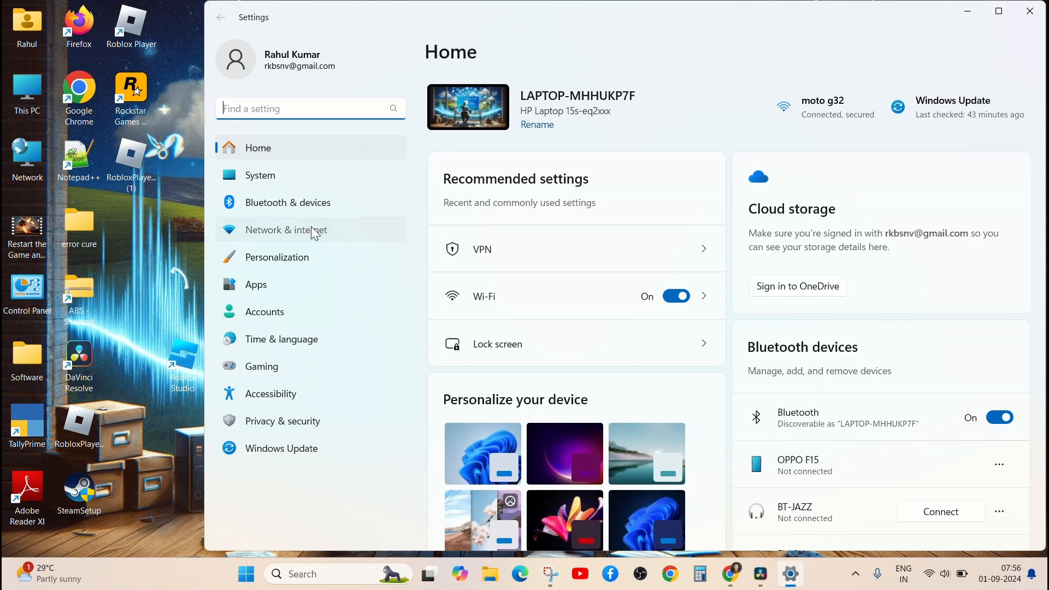
Go to Network & internet in Settings to check the VPN connection
left_click(287, 229)
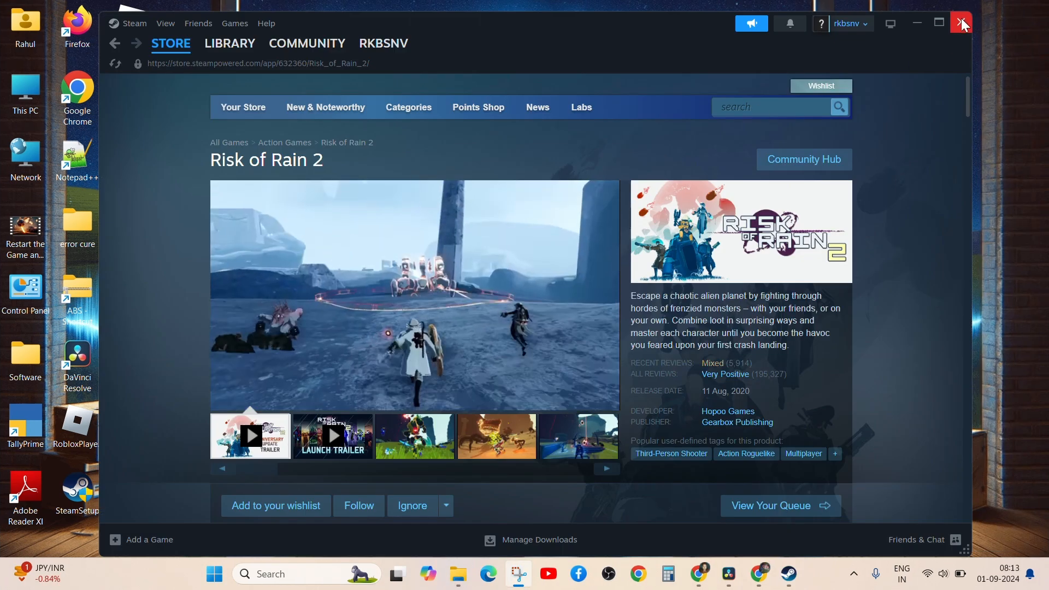
Close the Steam client and relaunch it from the desktop shortcut
left_click(962, 21)
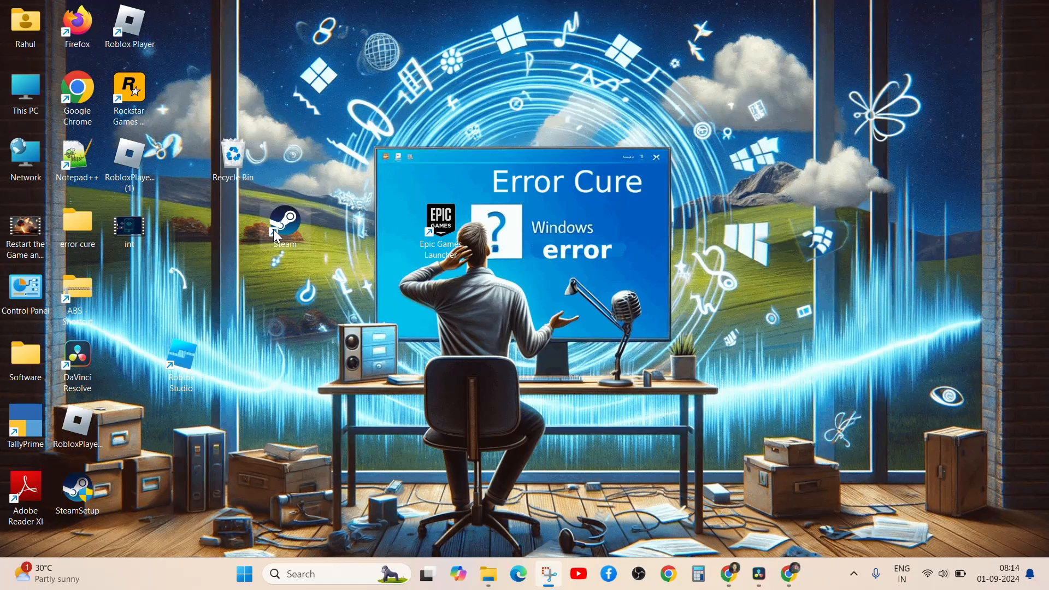
double_click(283, 222)
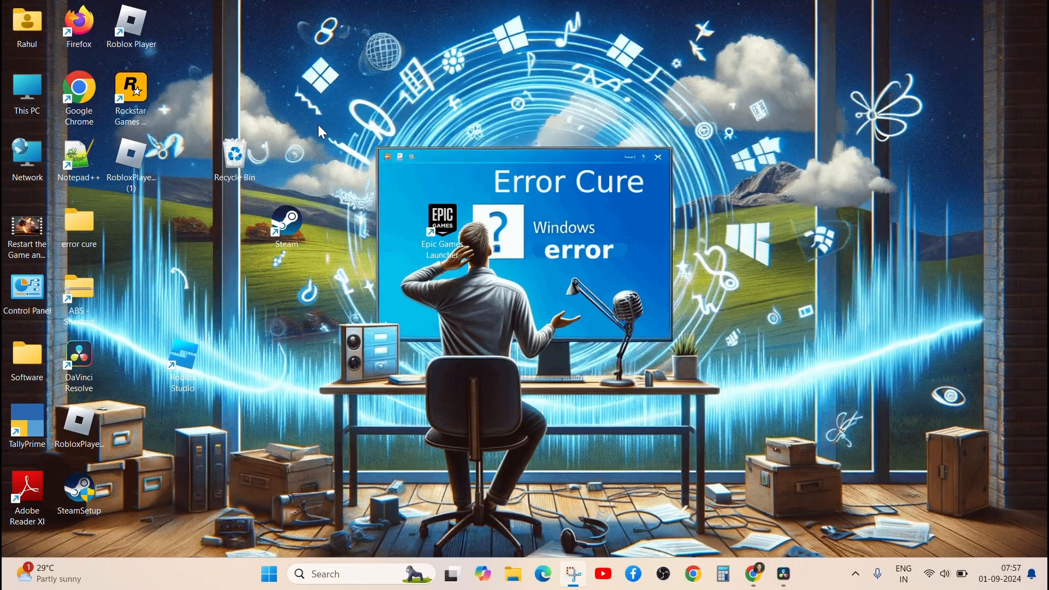
In Steam Settings > In Game, switch off 'Enable the Steam Overlay while in-game'
left_click(134, 23)
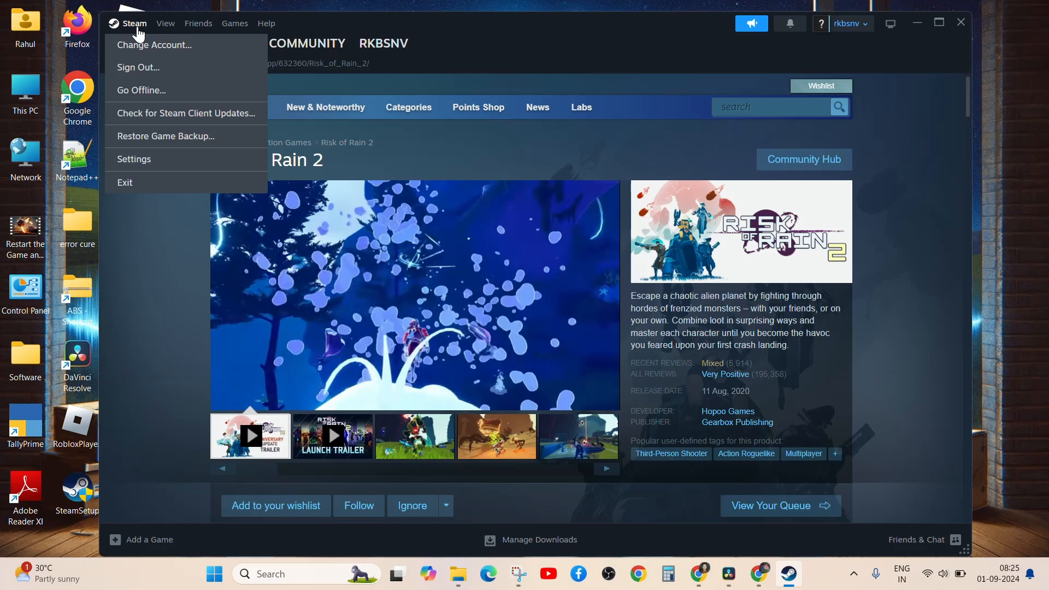
left_click(133, 158)
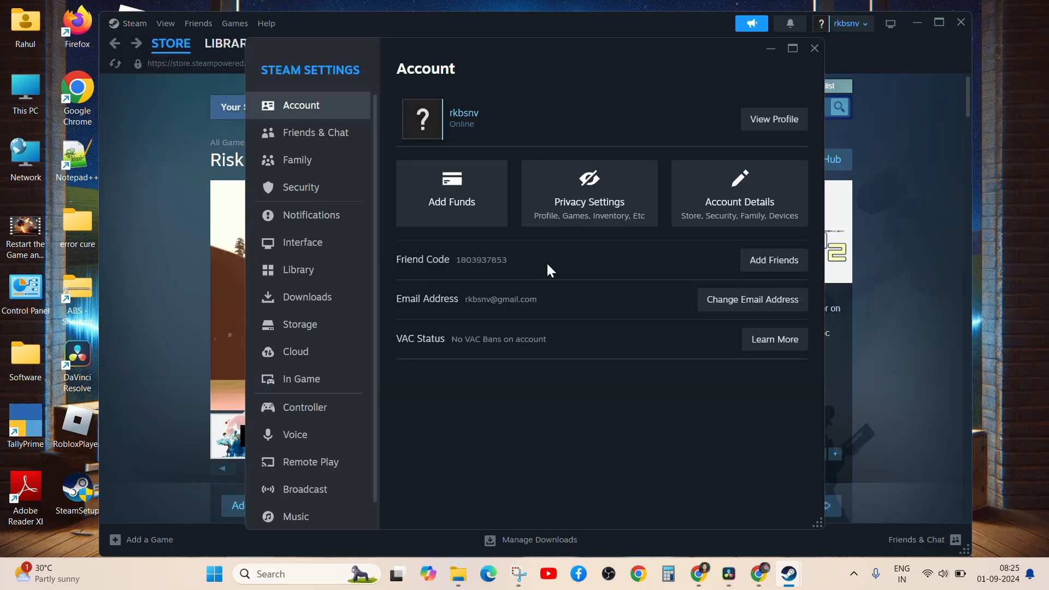
left_click(301, 379)
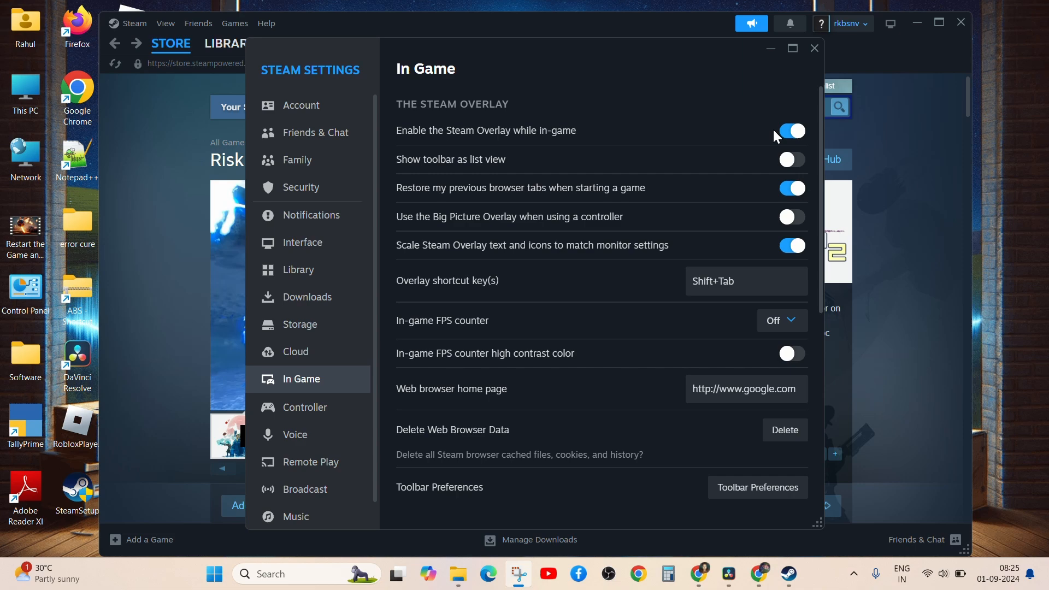
left_click(791, 130)
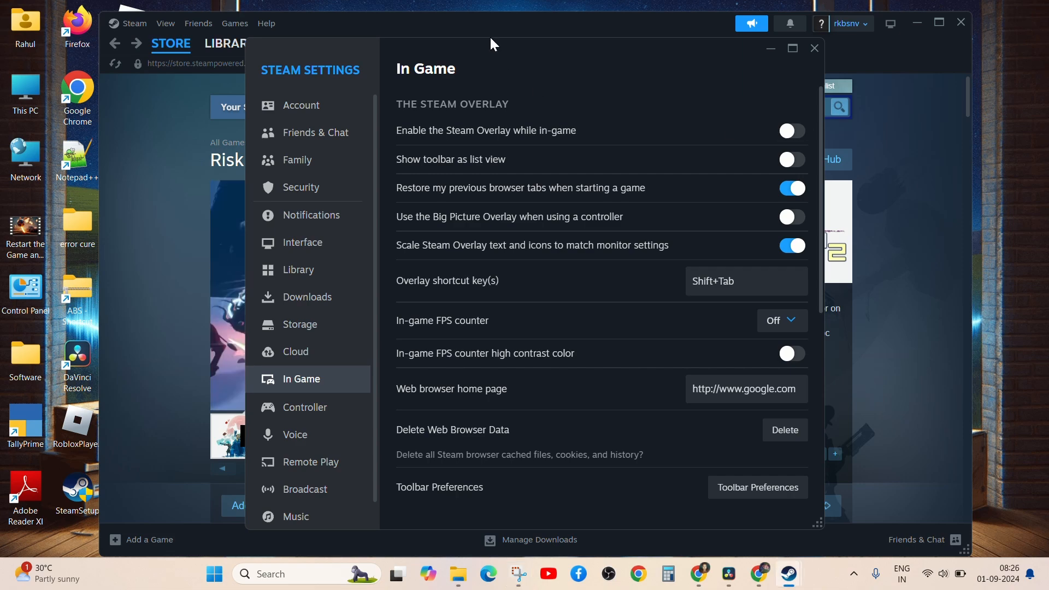